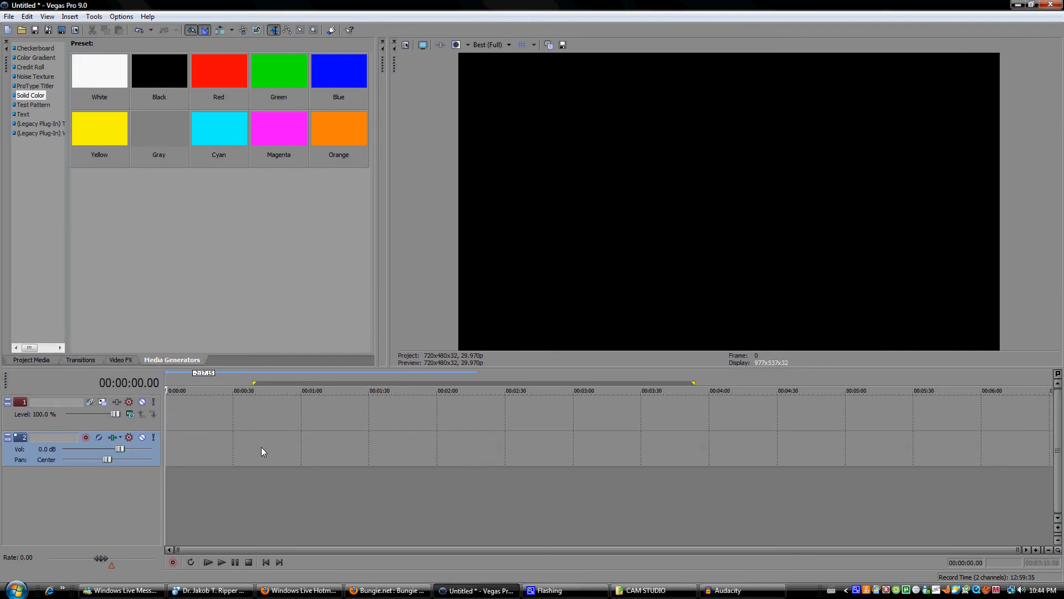
mouse_move(267, 462)
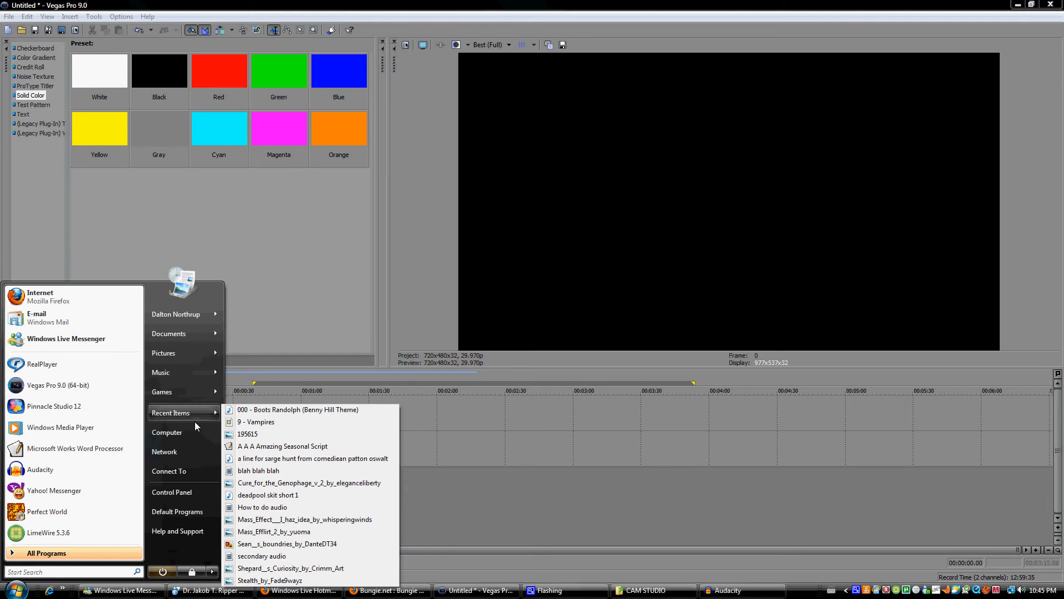
mouse_move(191, 418)
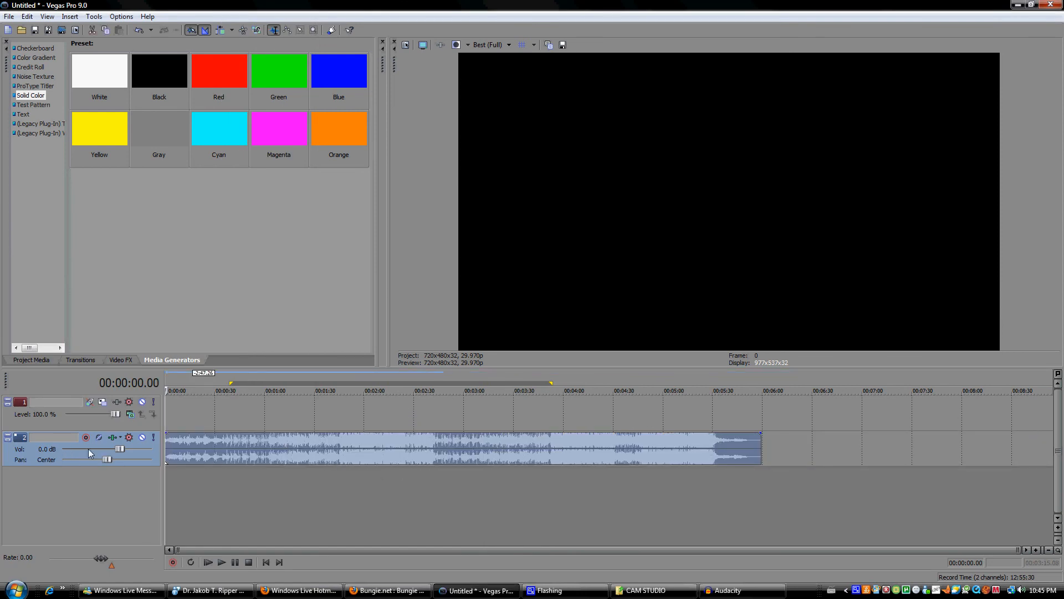
left_click_drag(90, 448, 115, 448)
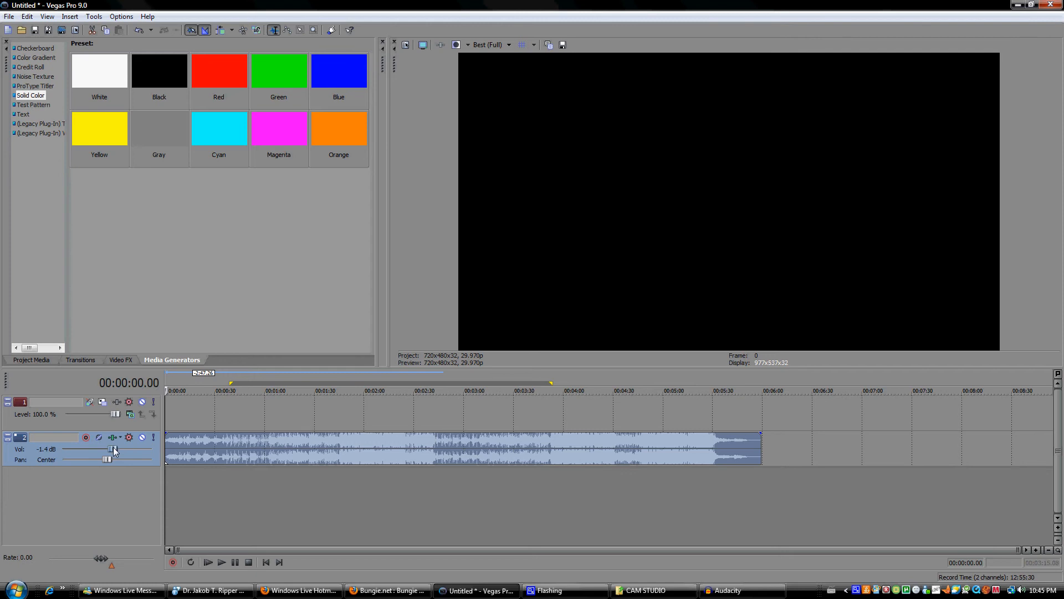
left_click_drag(114, 449, 120, 449)
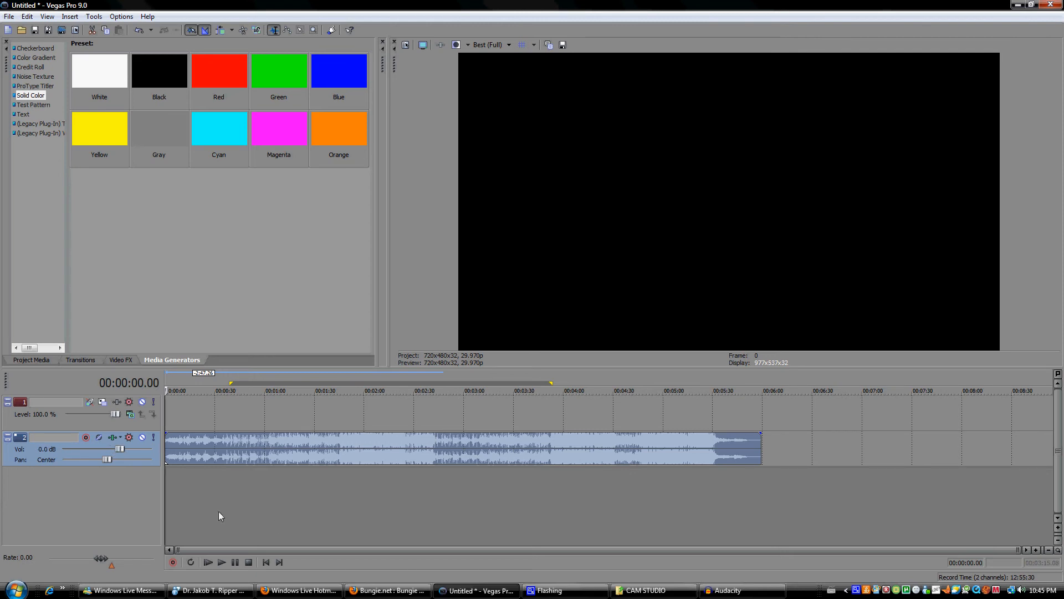
mouse_move(234, 501)
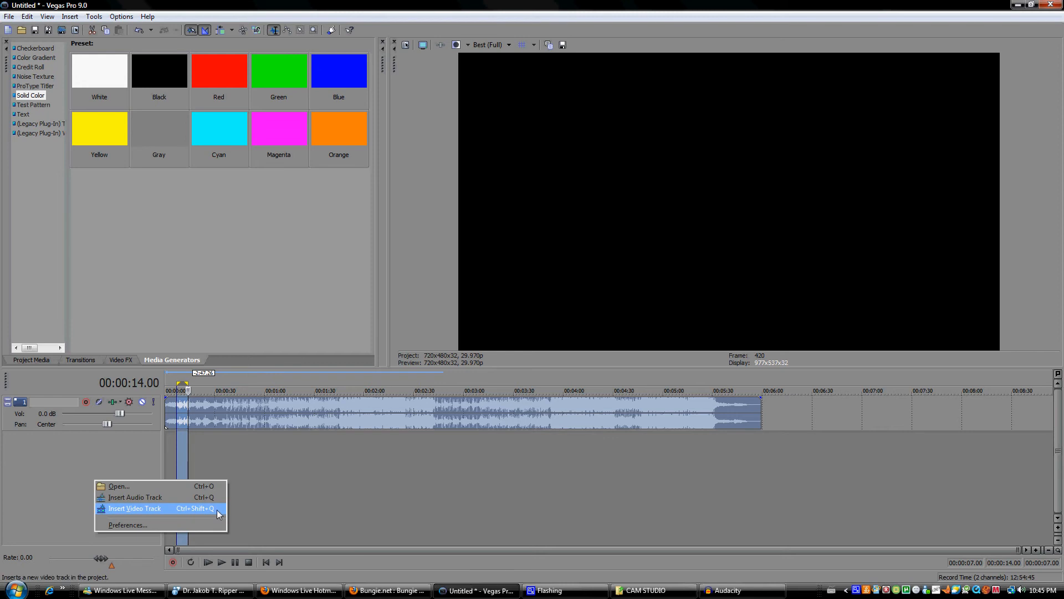
mouse_move(206, 513)
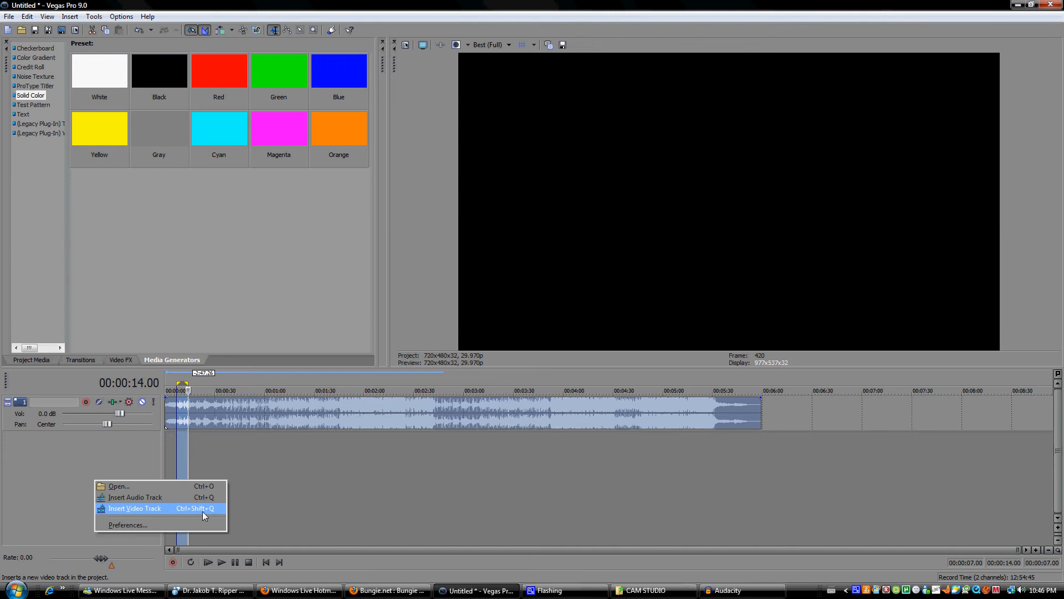
Insert an empty video track above the song's audio track.
left_click(134, 508)
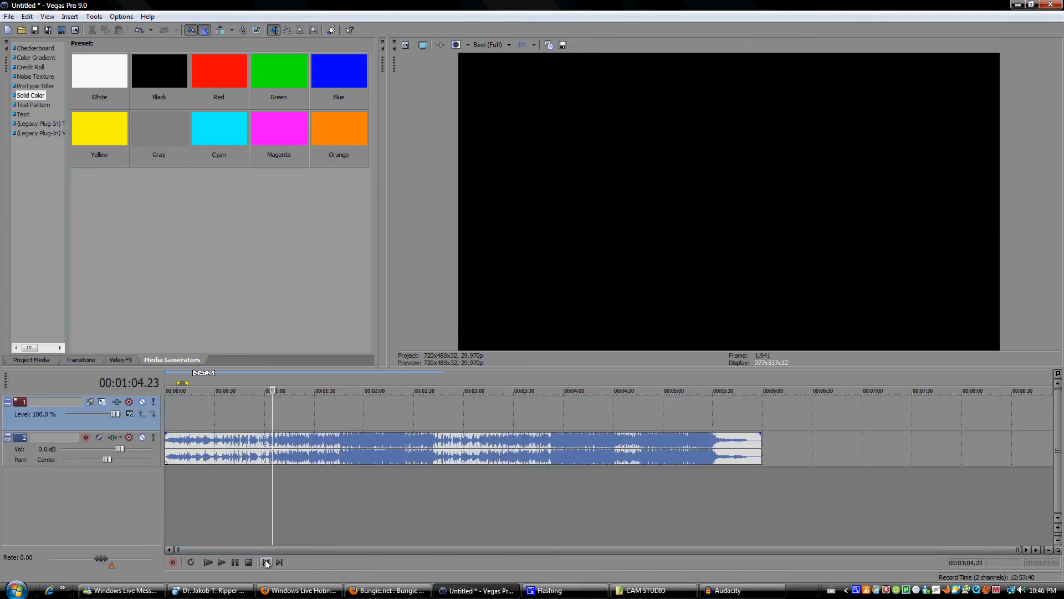
left_click(266, 562)
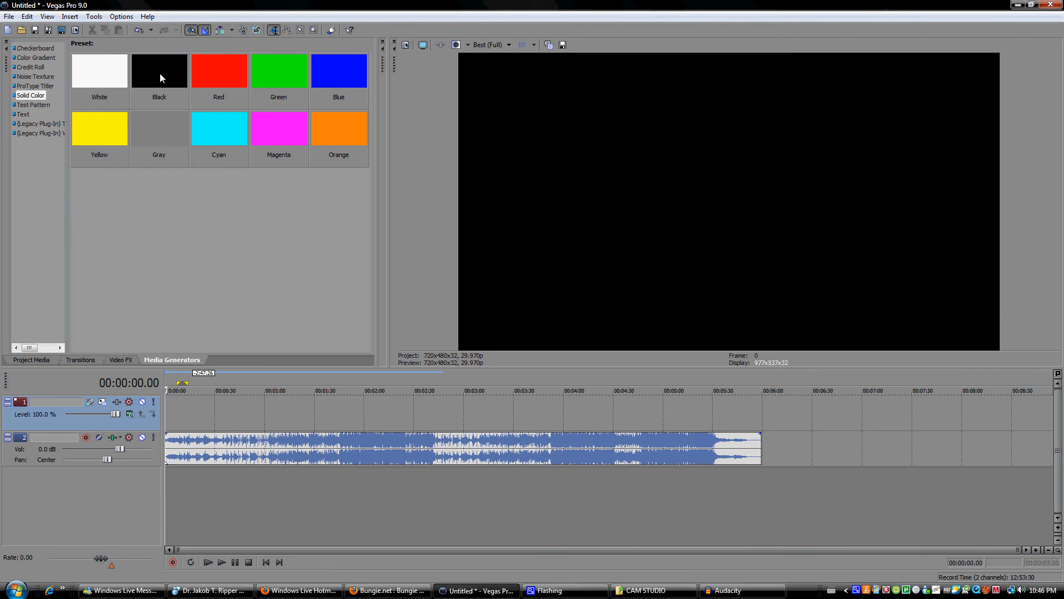
mouse_move(157, 363)
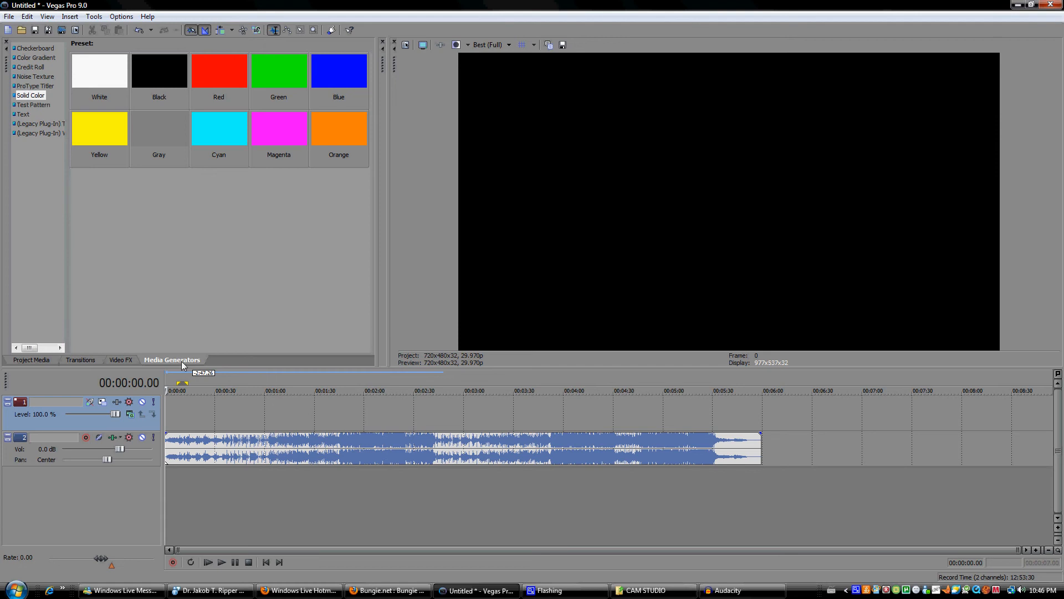
mouse_move(196, 364)
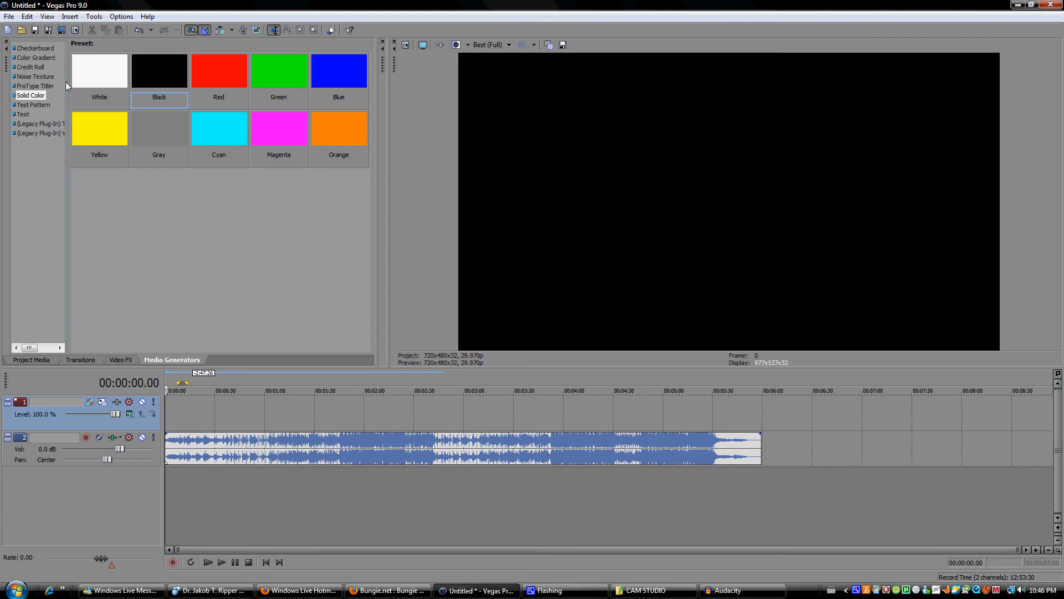
mouse_move(99, 67)
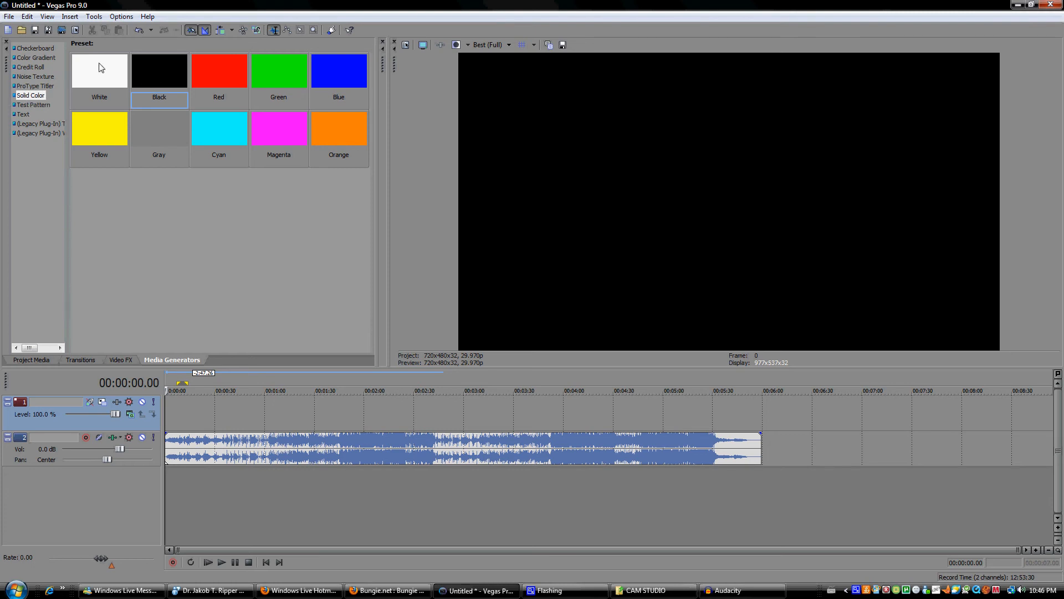
left_click(219, 71)
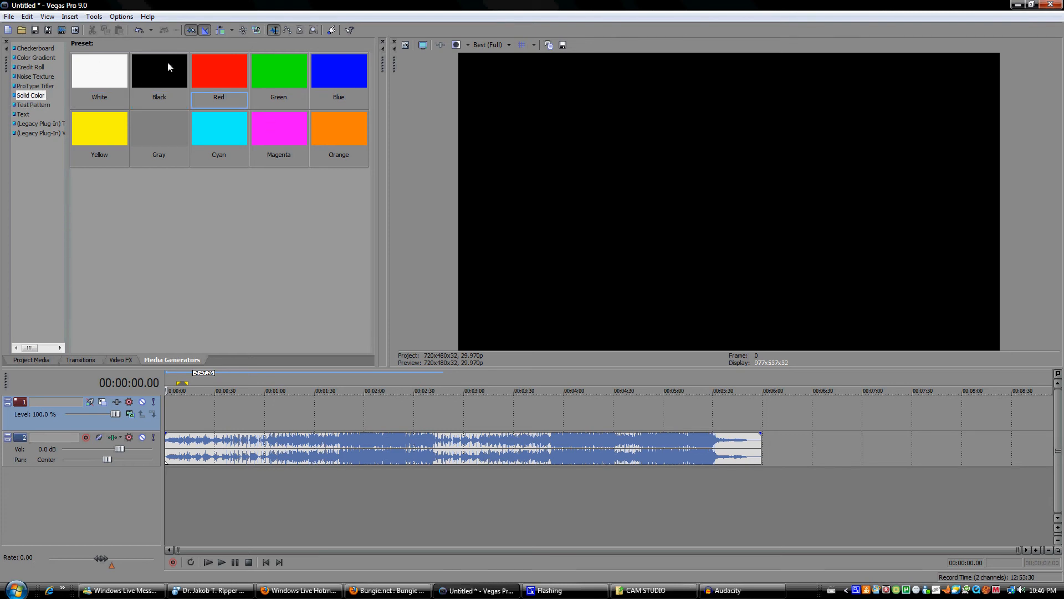
mouse_move(175, 82)
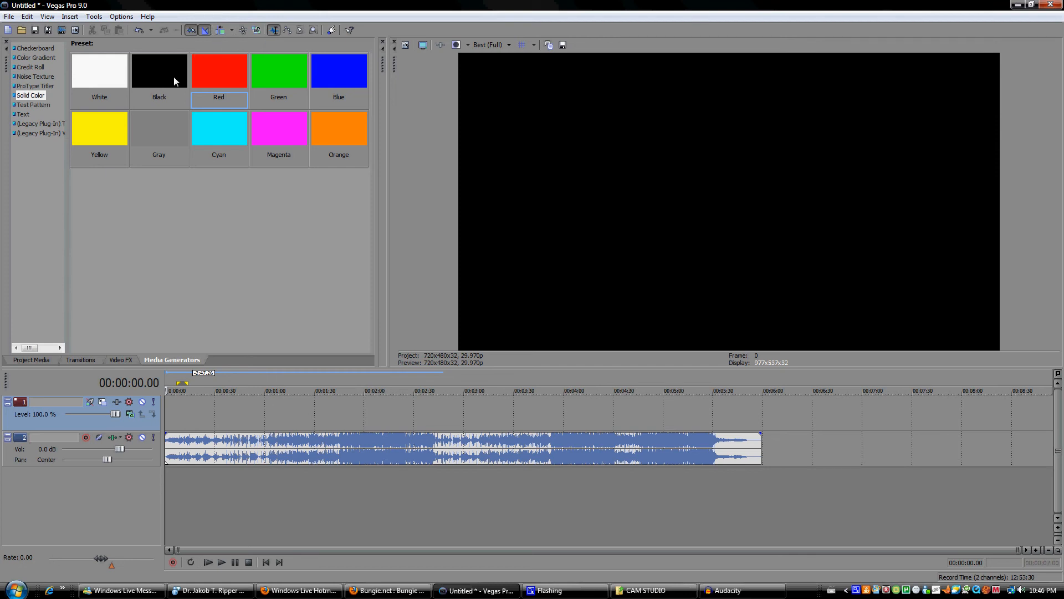
mouse_move(159, 81)
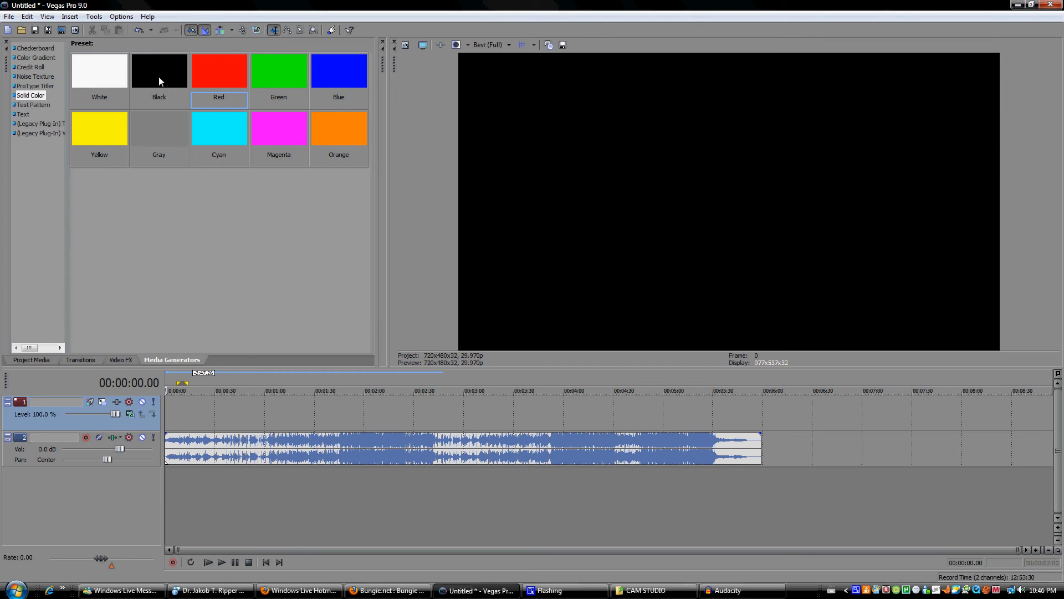
left_click(159, 70)
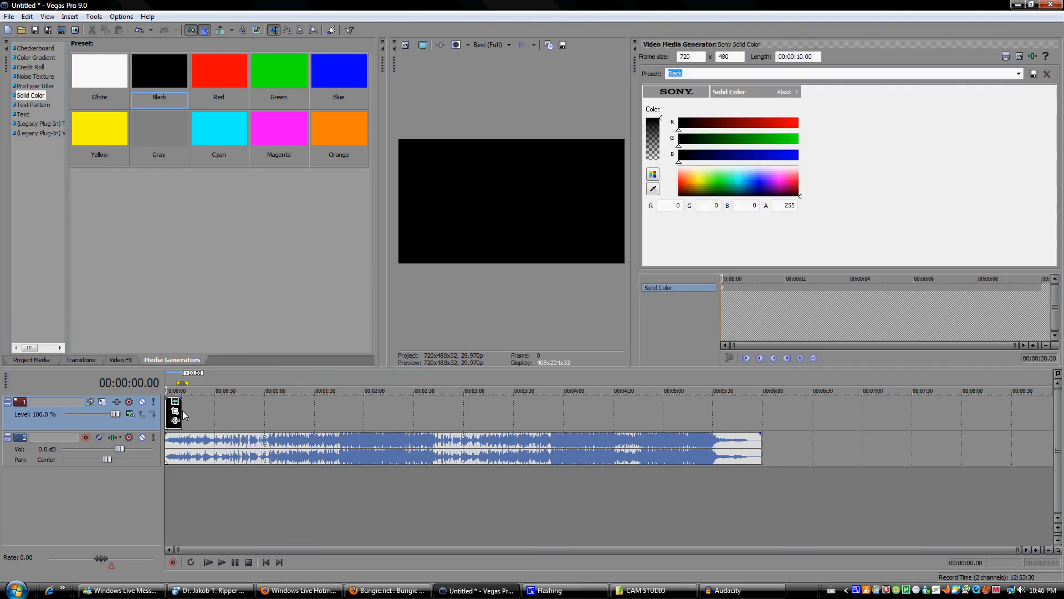
Drop a black Solid Color event on the video track, stretch it to the song's length, and return to the start.
left_click_drag(175, 412, 683, 412)
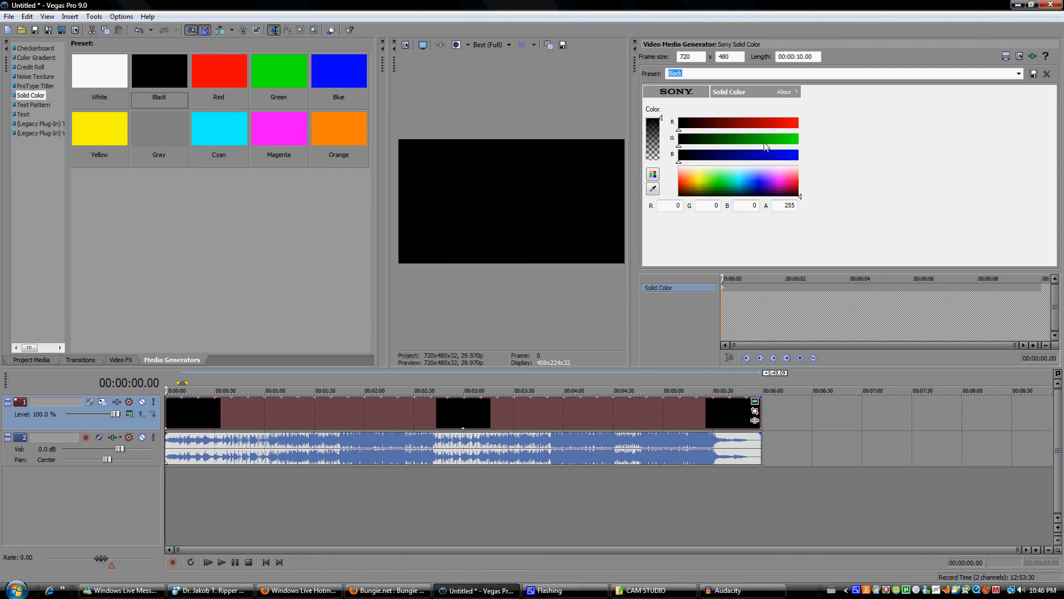
left_click_drag(679, 122, 799, 122)
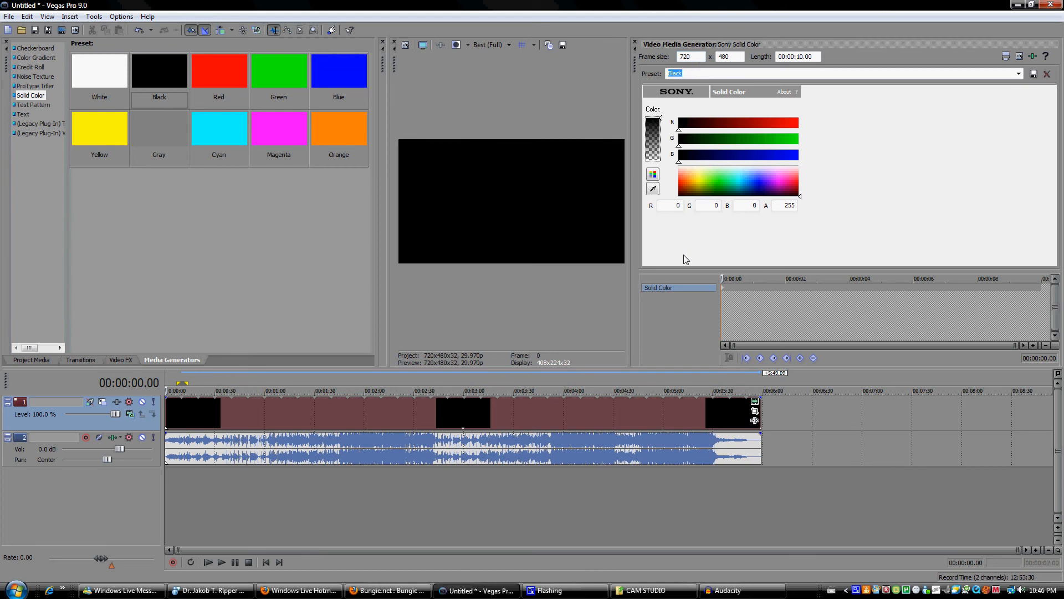
mouse_move(372, 379)
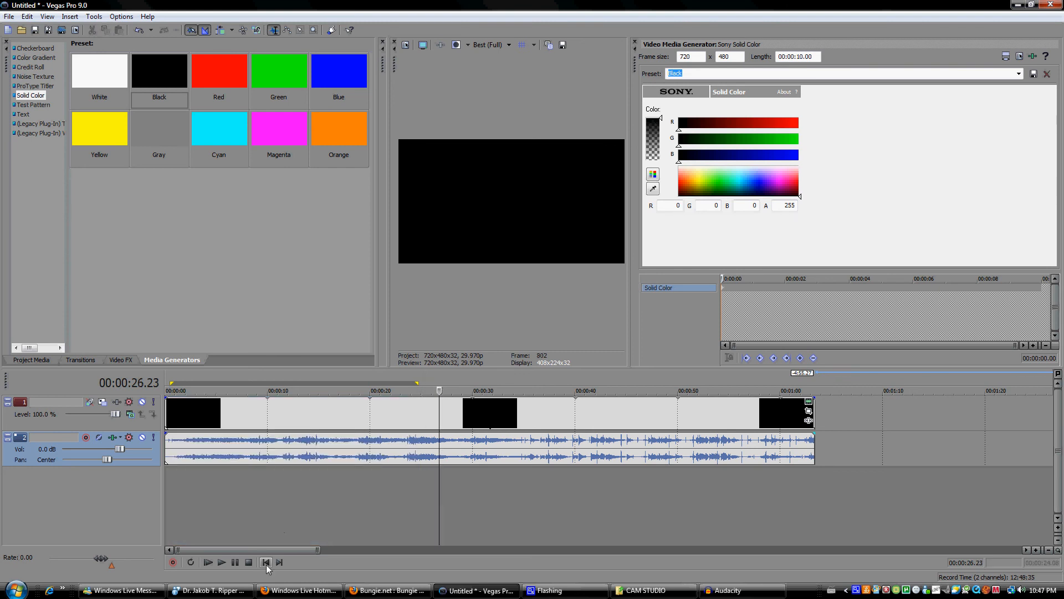
left_click(265, 562)
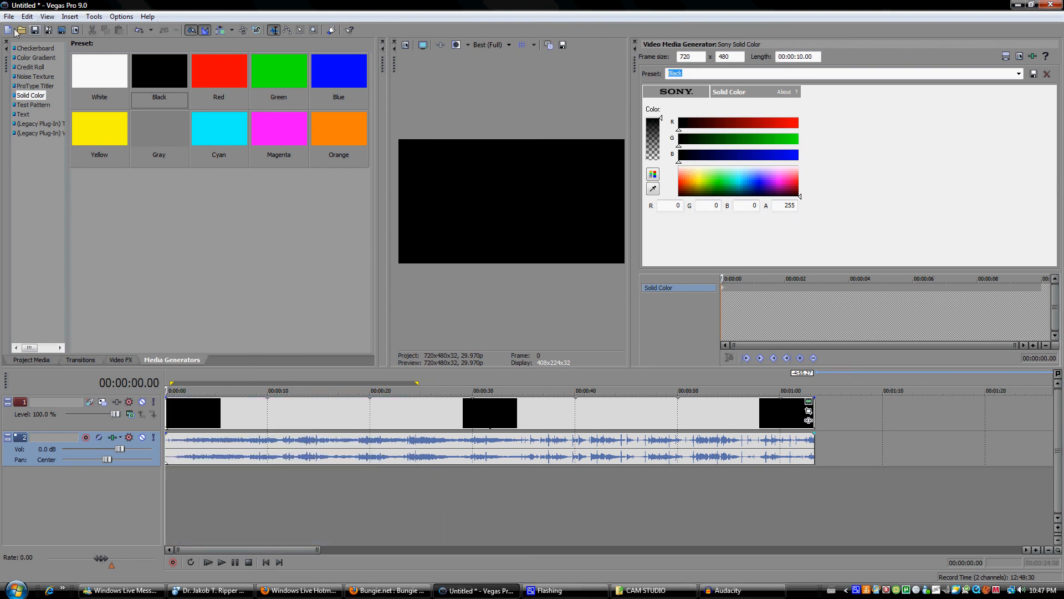
left_click(30, 95)
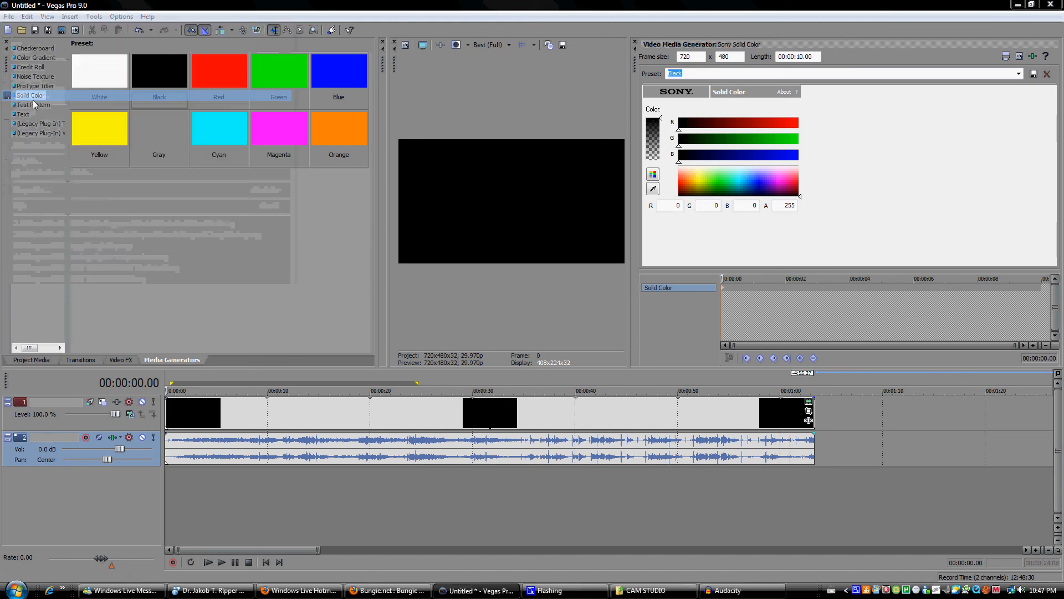
Set the render to Windows Media Video with the 256 Kbps Video template, saving as Untitled.wmv.
left_click(629, 320)
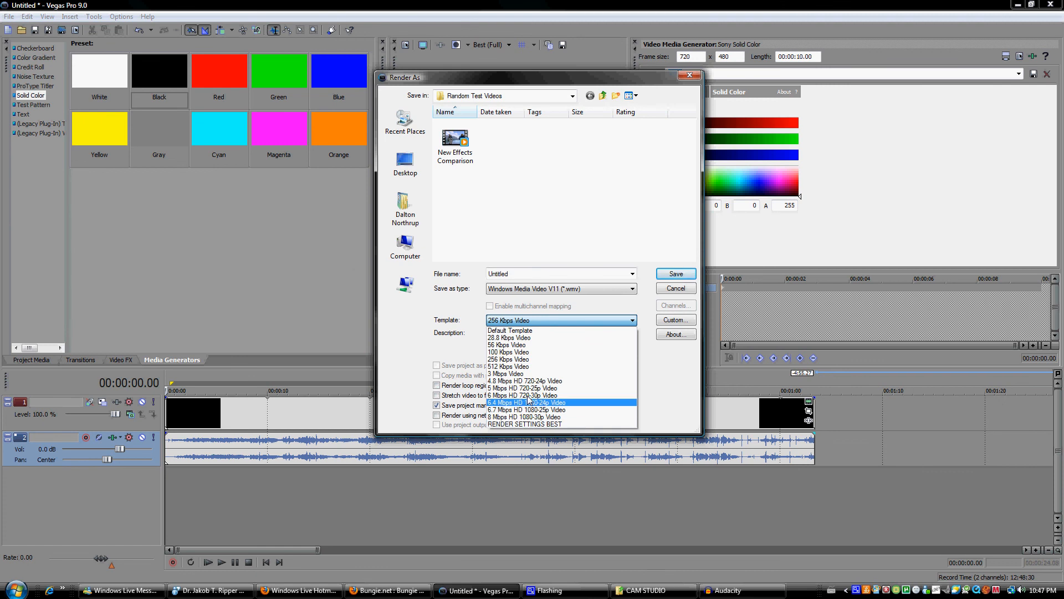
mouse_move(531, 417)
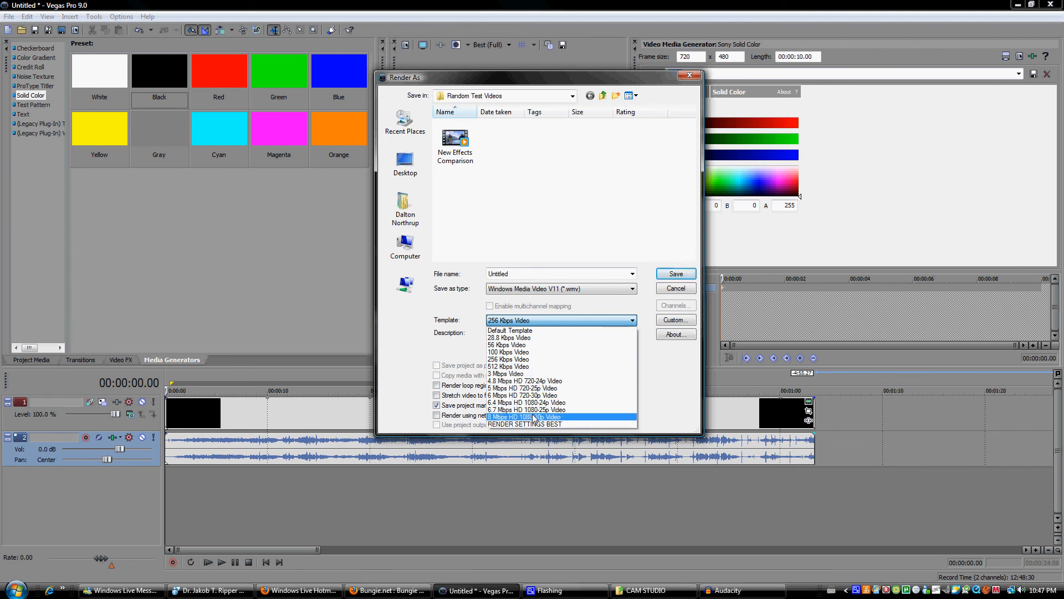
mouse_move(530, 353)
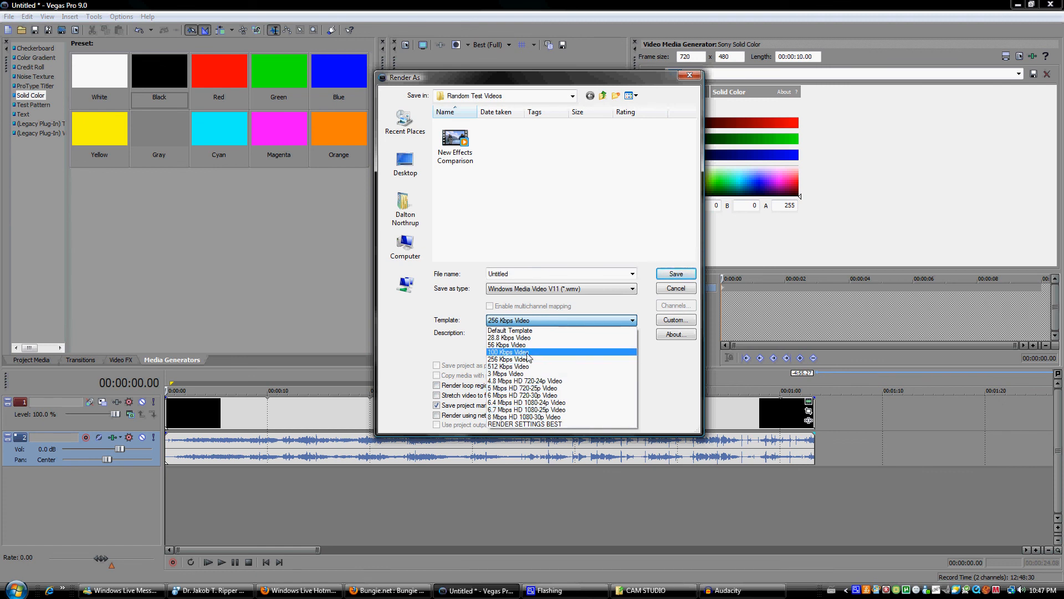
mouse_move(533, 356)
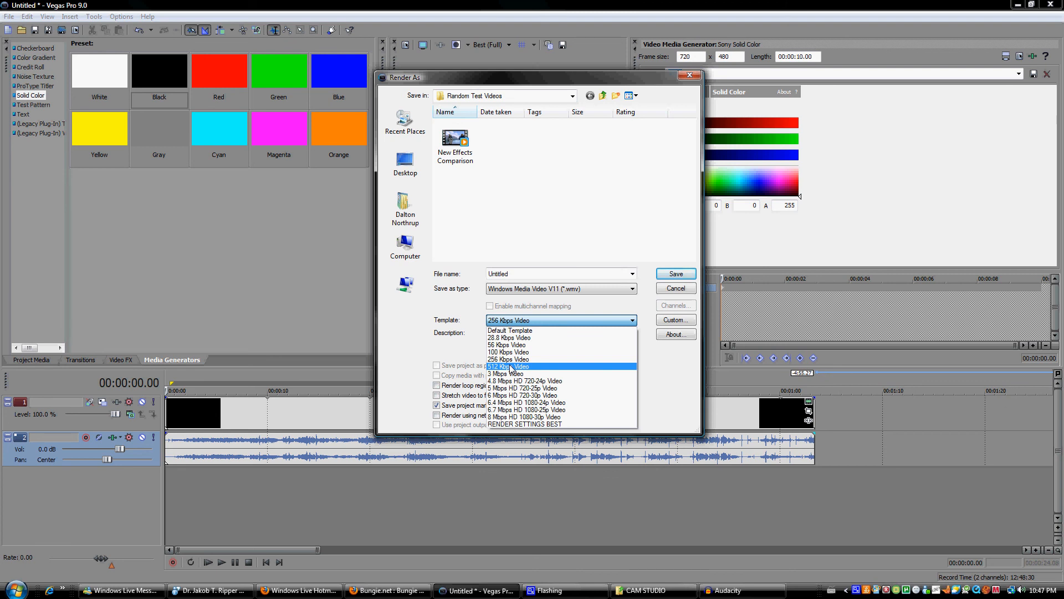
left_click(507, 359)
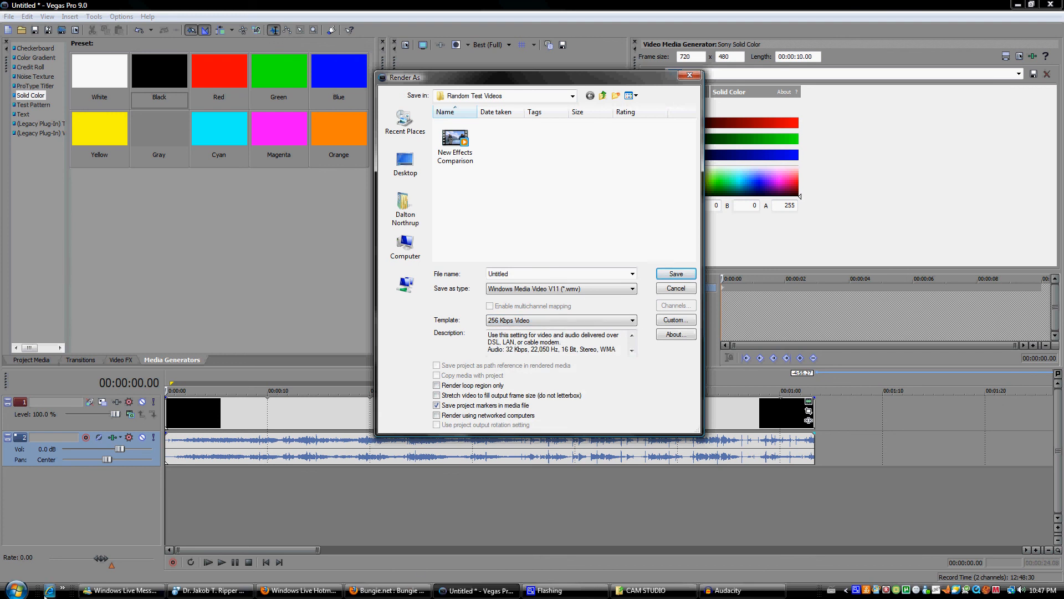
left_click(12, 588)
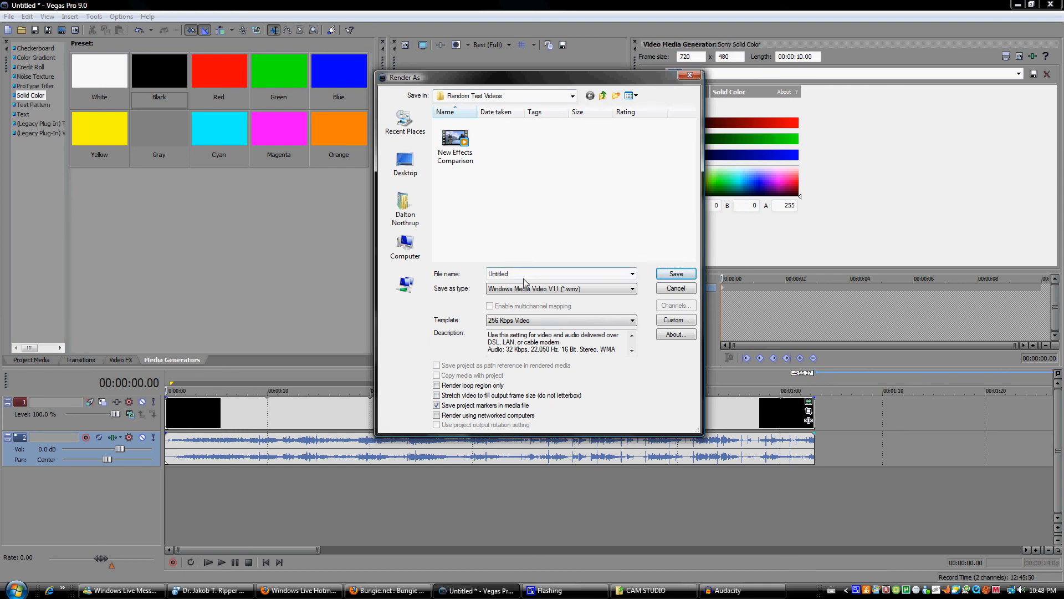
left_click(630, 320)
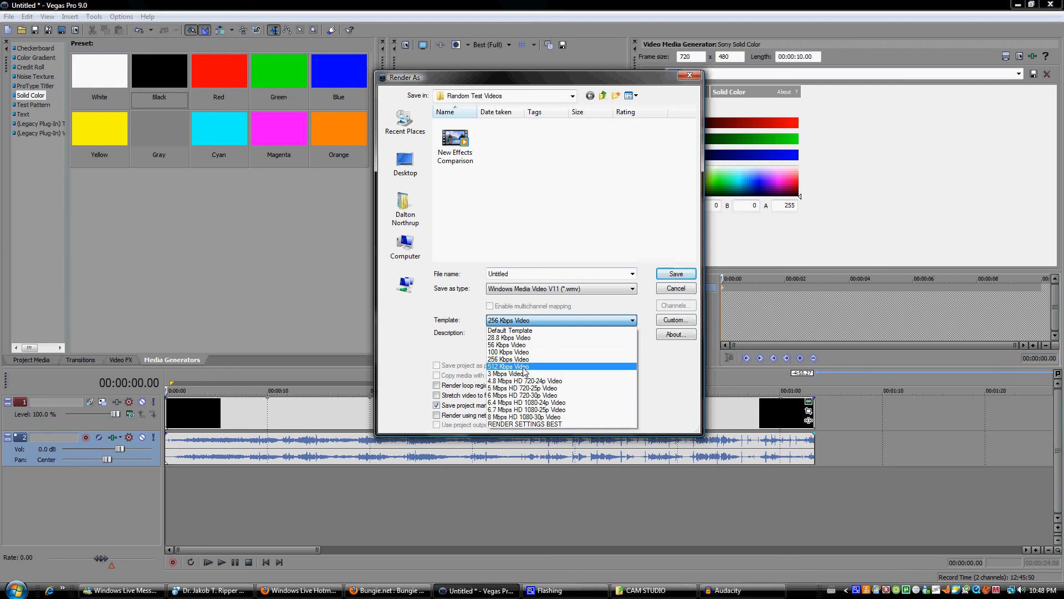
mouse_move(508, 359)
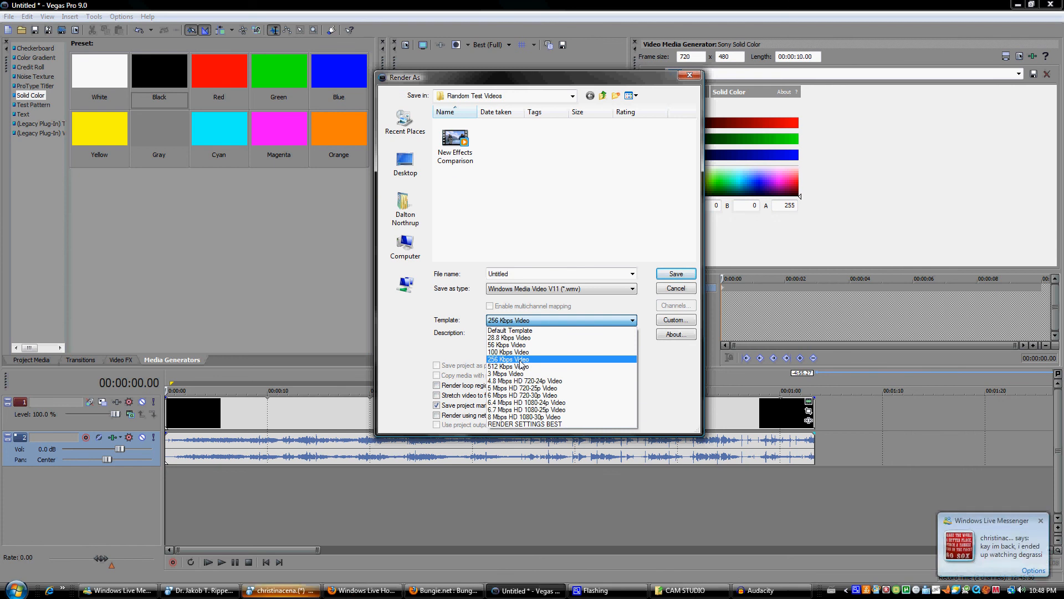
mouse_move(1057, 517)
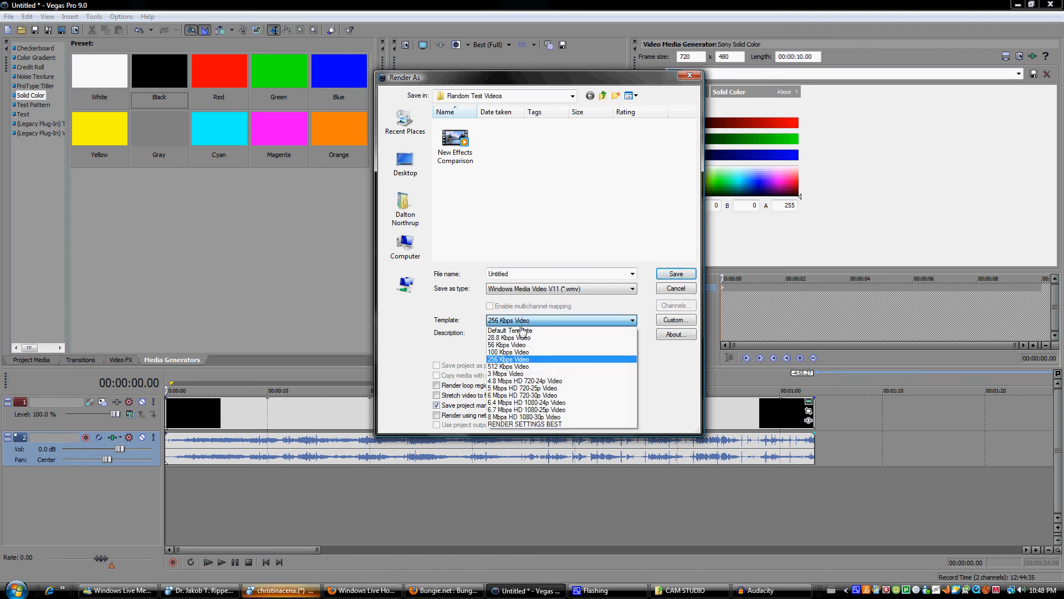
left_click(530, 359)
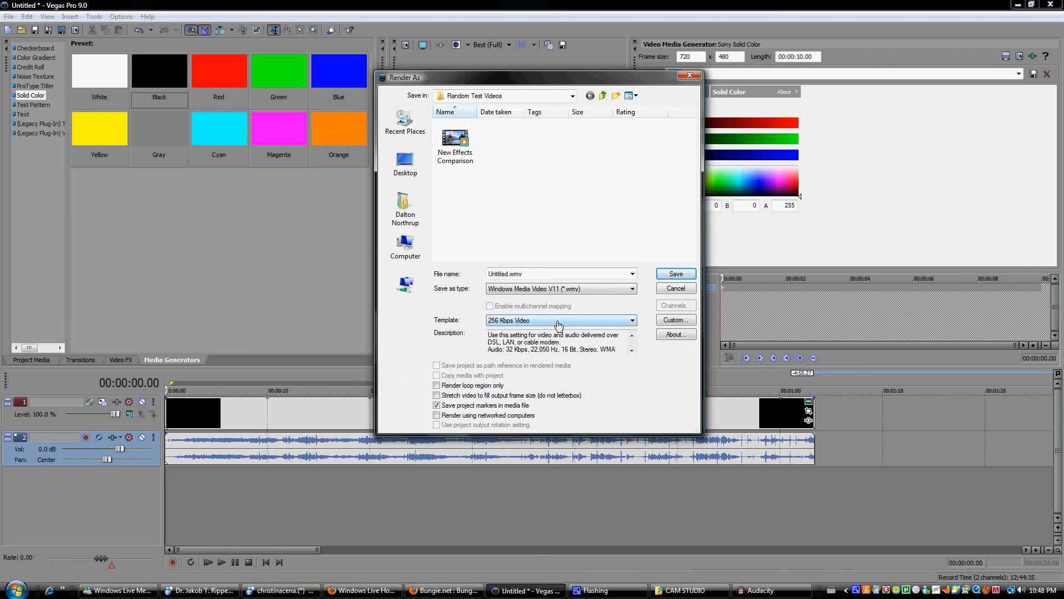
left_click(630, 320)
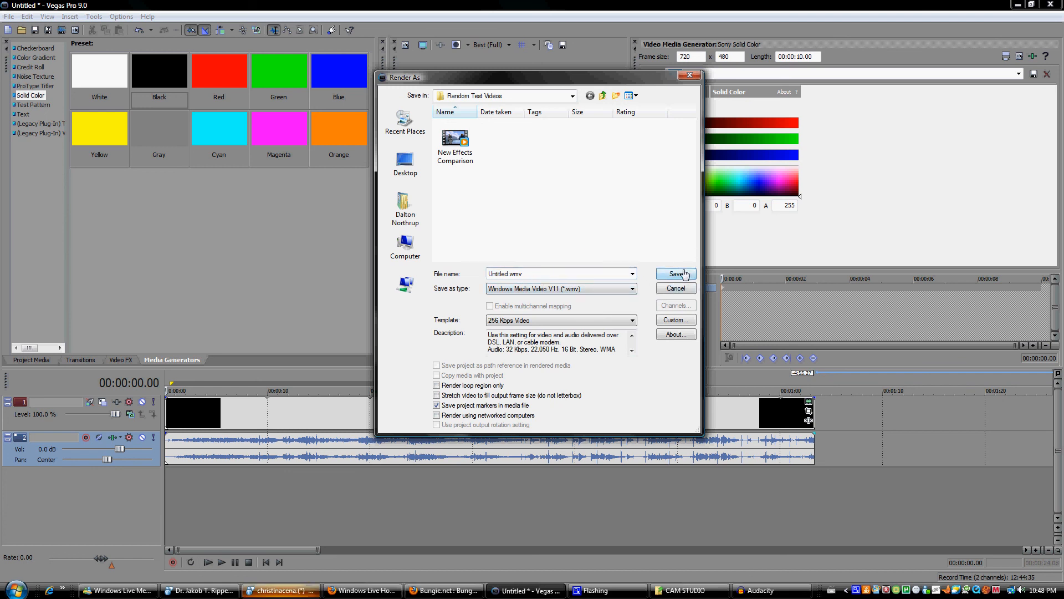
Start rendering Untitled.wmv from the Render As dialog.
left_click(675, 273)
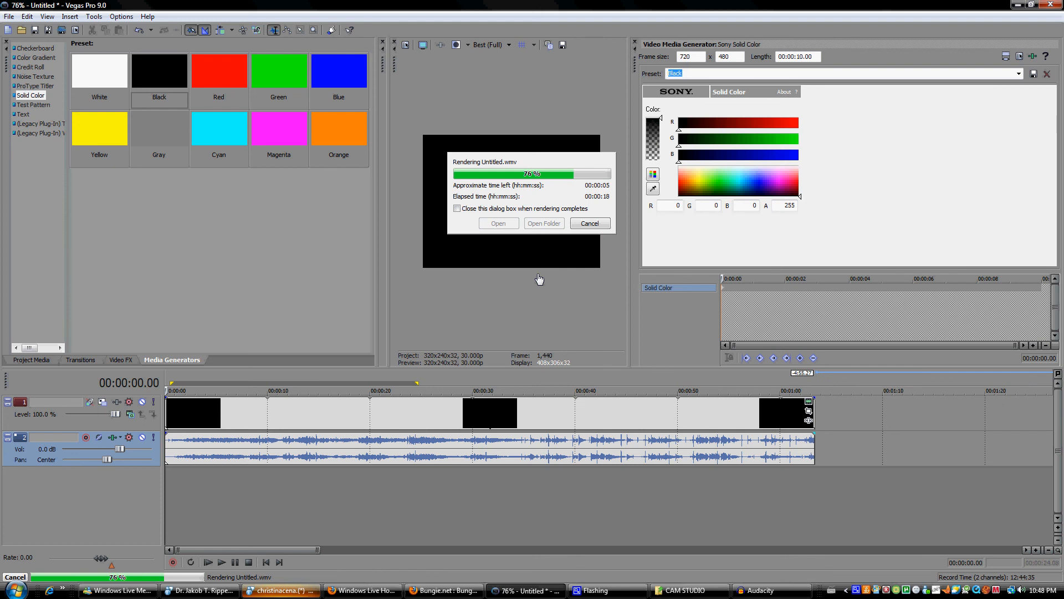
mouse_move(534, 277)
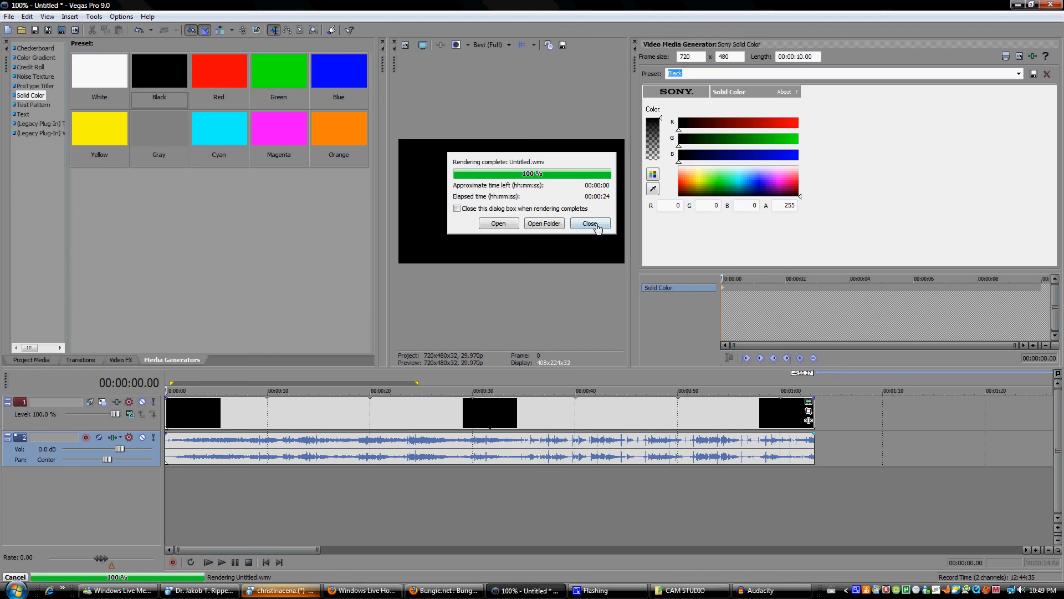
mouse_move(342, 543)
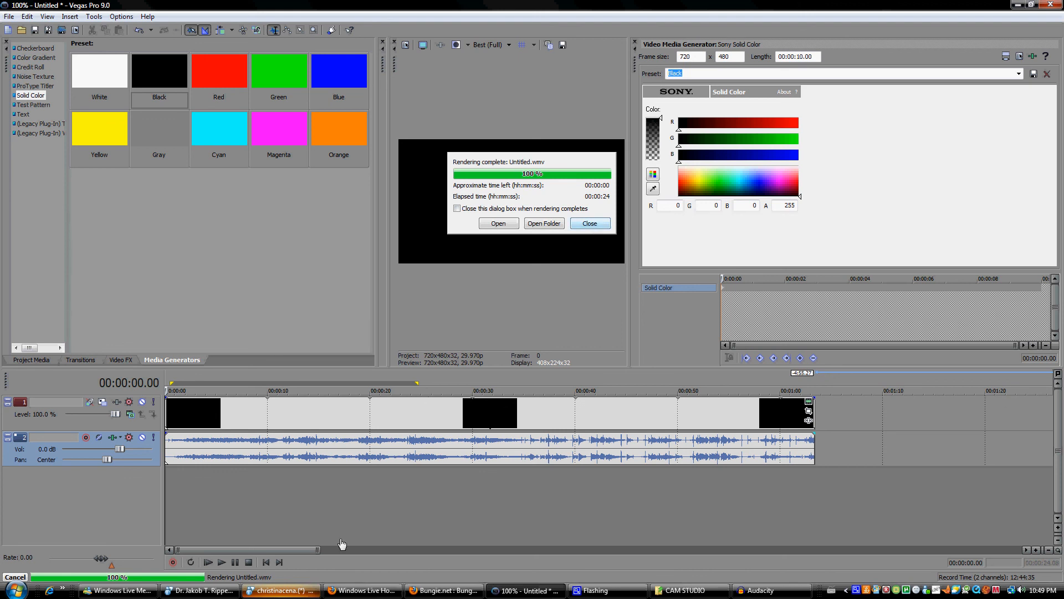